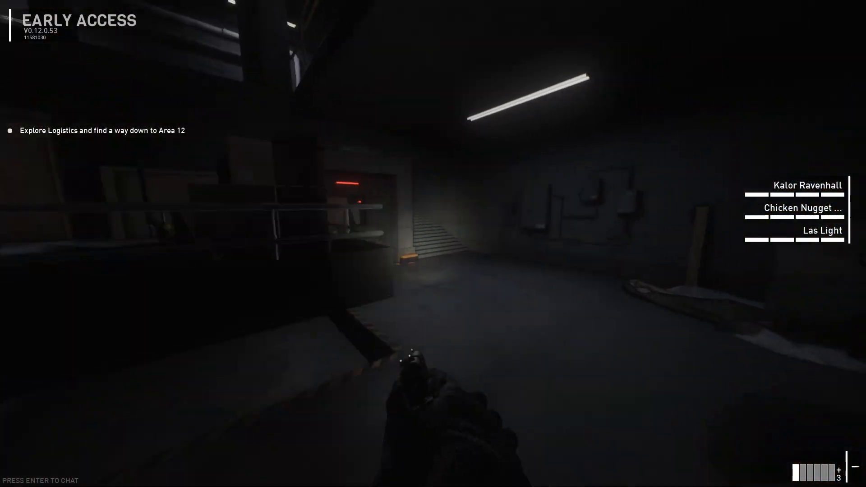
mouse_move(433, 243)
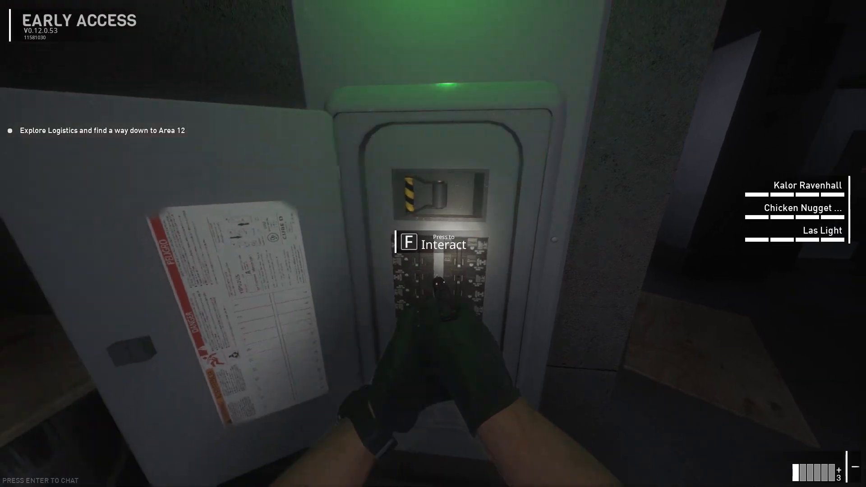
- Interact and fire during early gameplay, checking the scoreboard with Tab
key(f)
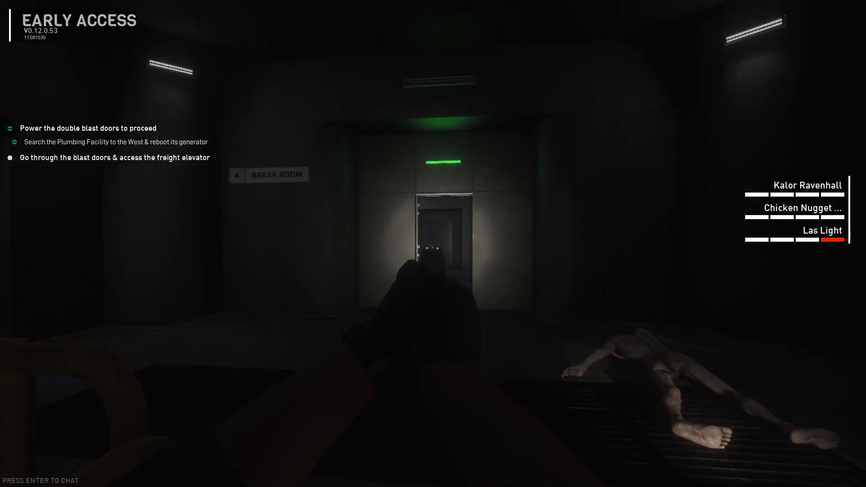
mouse_move(433, 244)
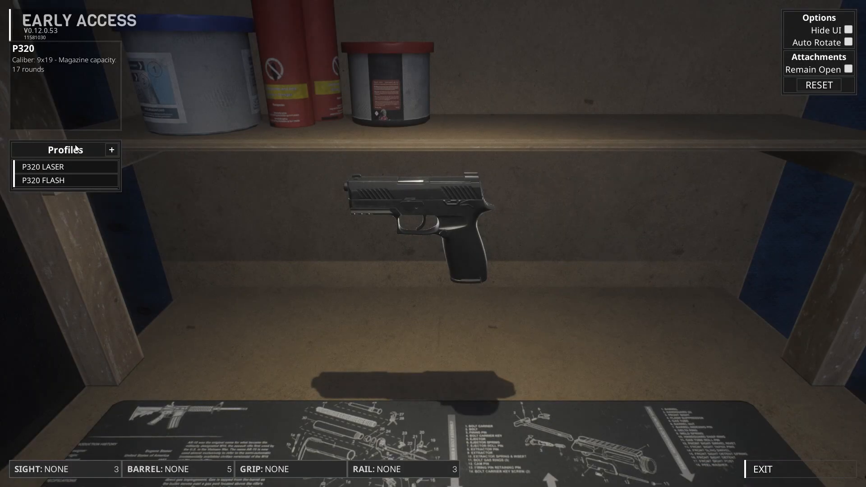
click(763, 469)
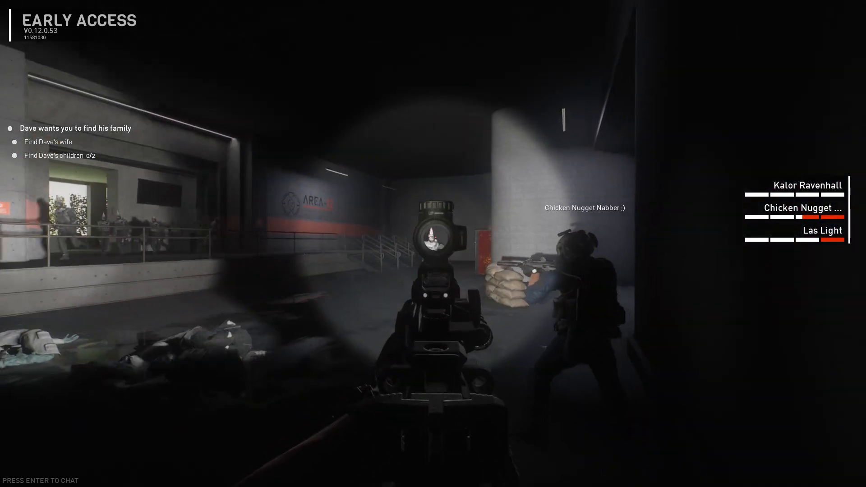
mouse_move(433, 243)
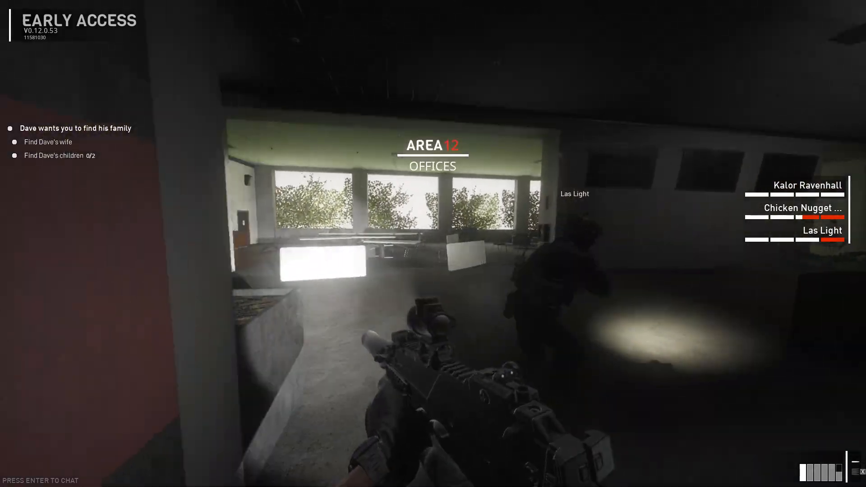
mouse_move(433, 244)
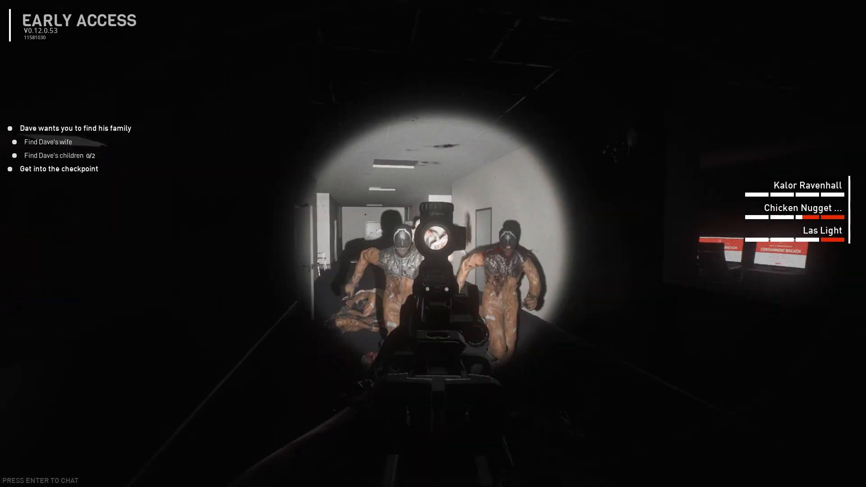
click(436, 243)
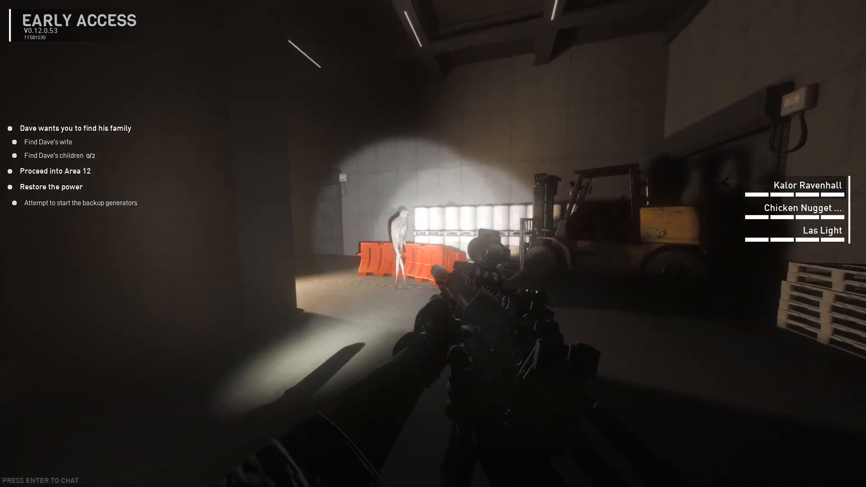
mouse_move(433, 244)
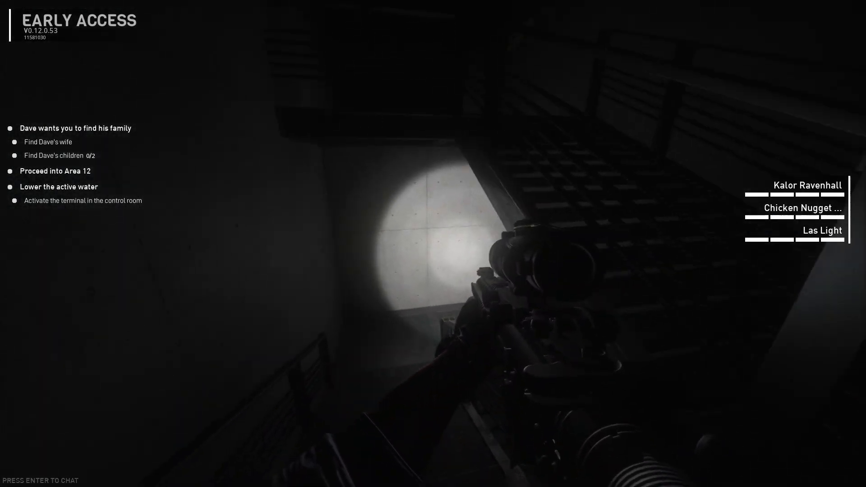
mouse_move(434, 243)
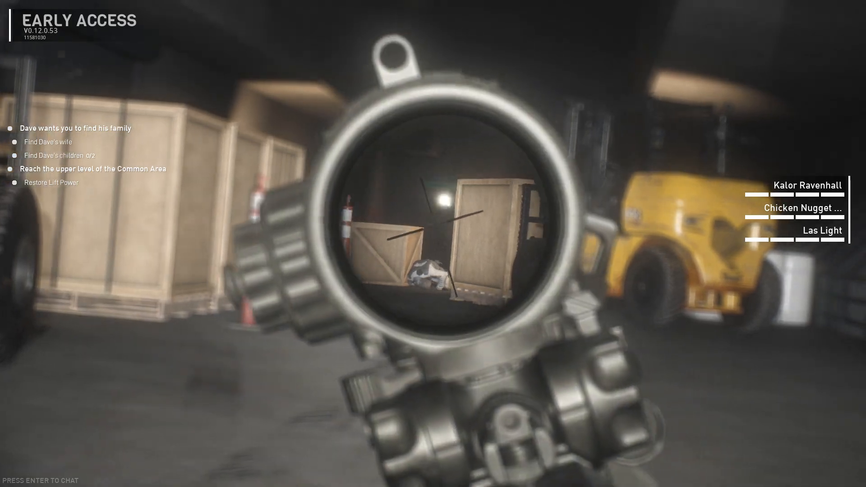
click(433, 244)
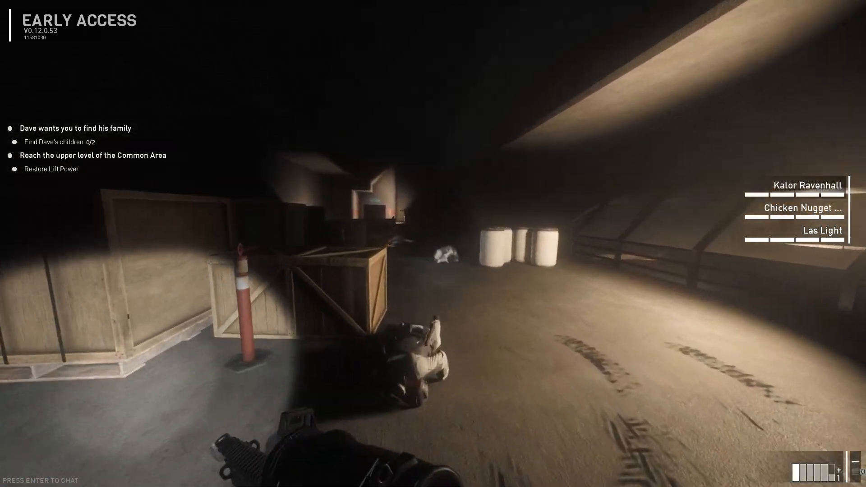
key(Tab)
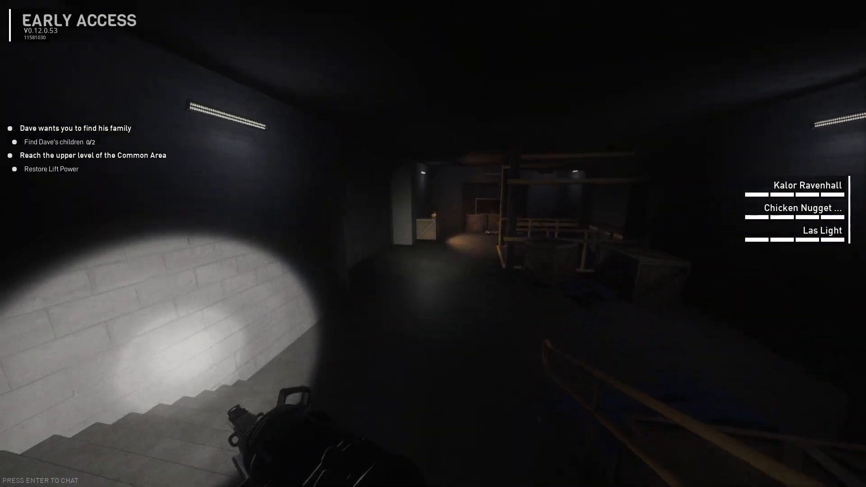
mouse_move(434, 243)
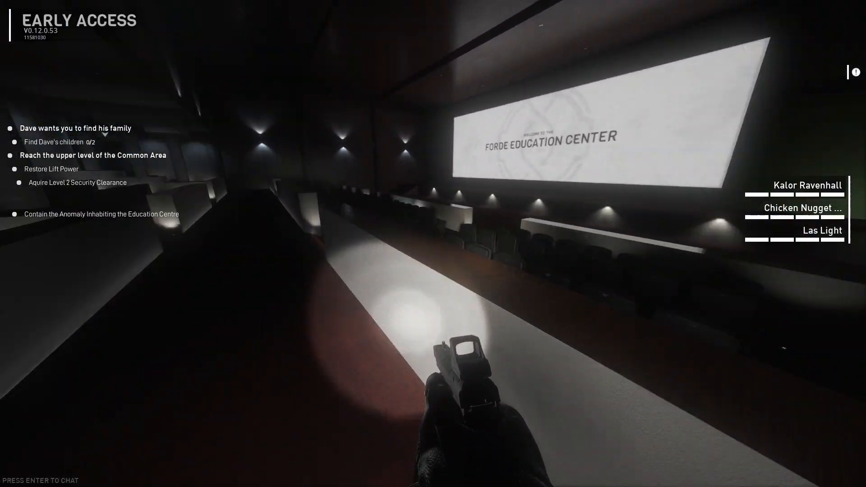
mouse_move(434, 244)
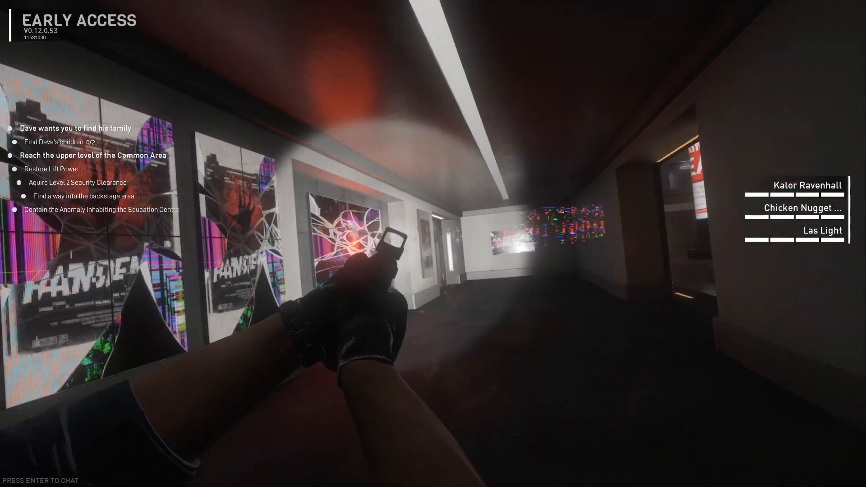
mouse_move(433, 243)
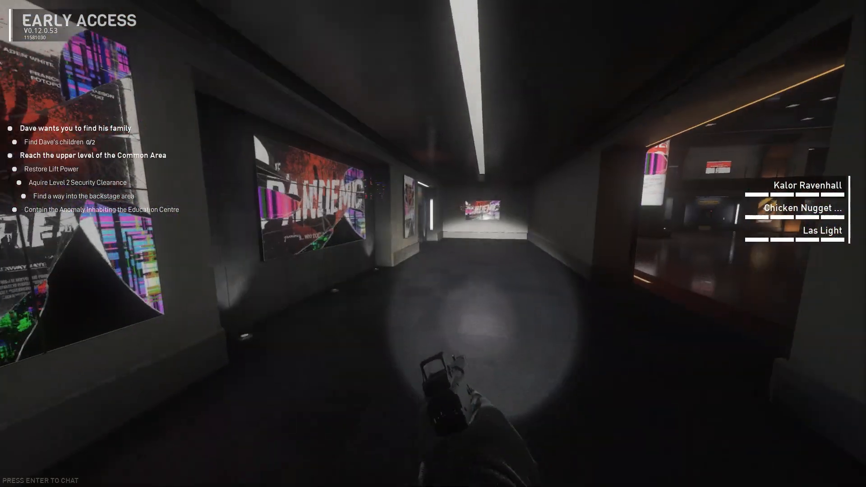
mouse_move(433, 244)
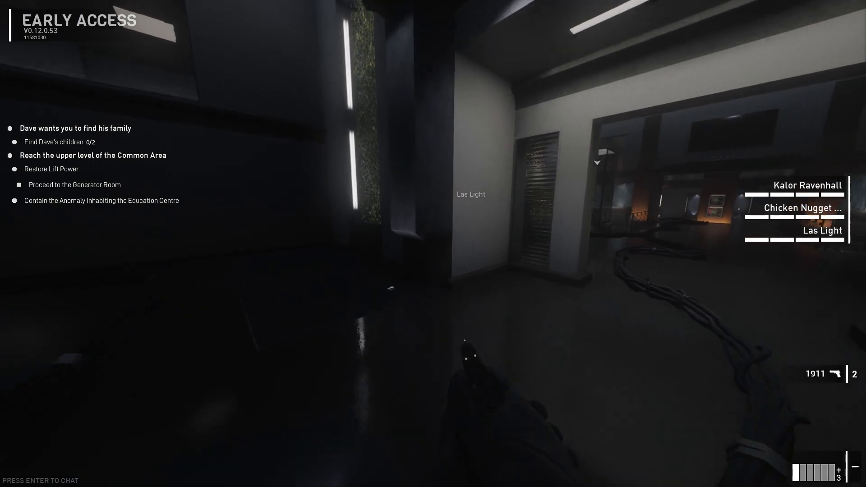
mouse_move(433, 243)
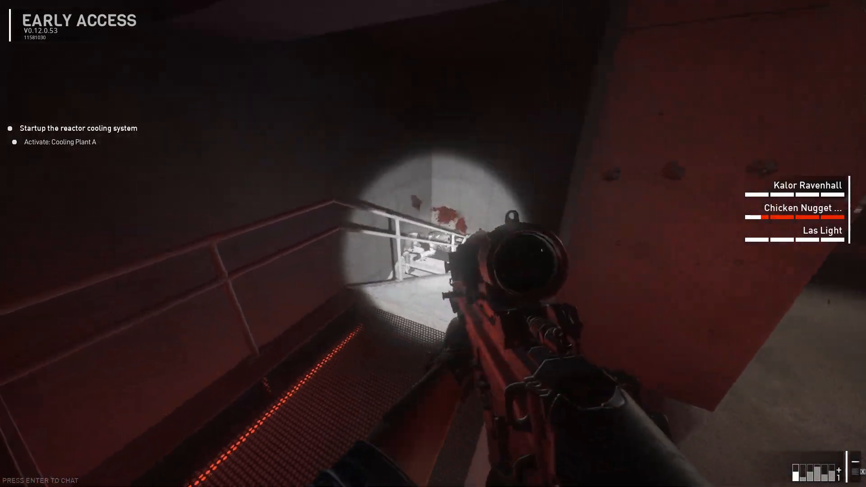
mouse_move(433, 244)
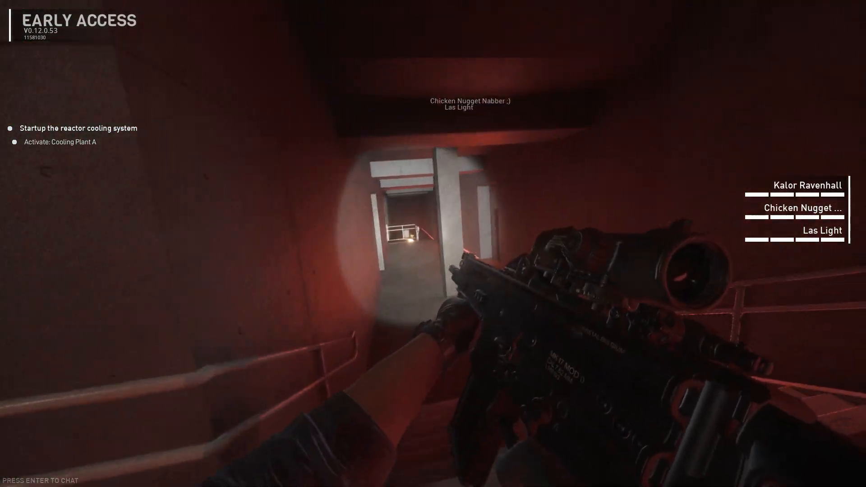
- Aim down sights, switch to the pistol and shoot the cooling pipes at the reactor's base
right_click(433, 261)
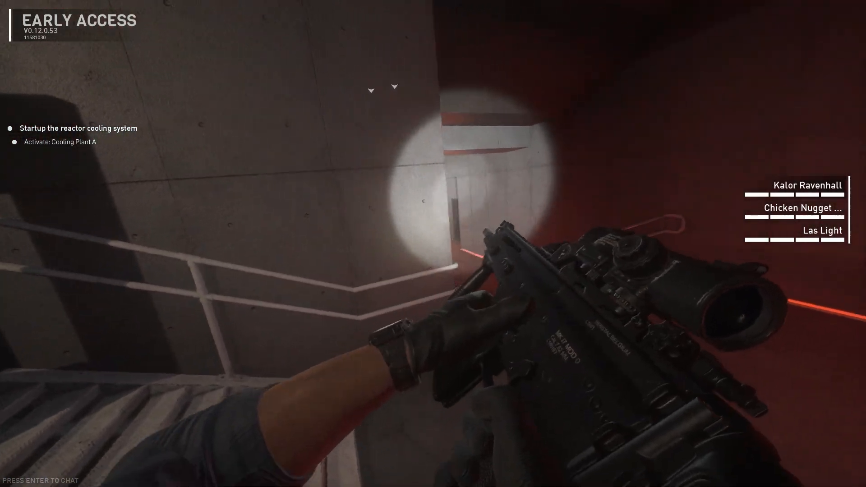
right_click(433, 244)
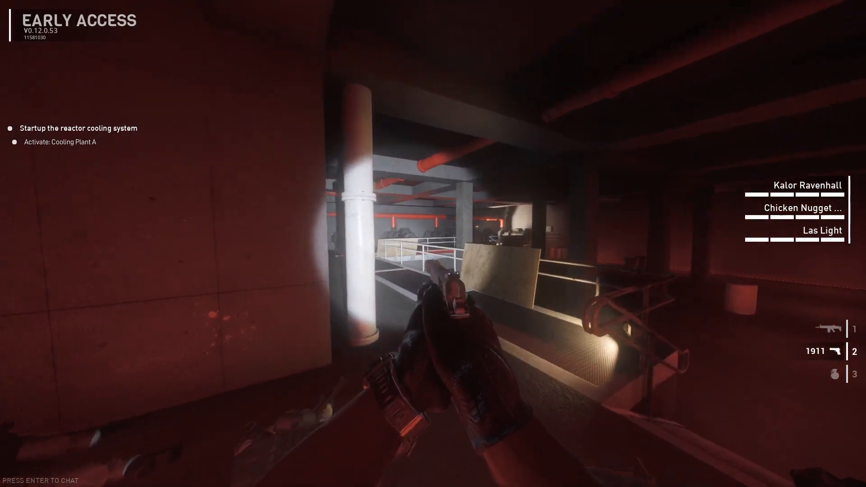
key(1)
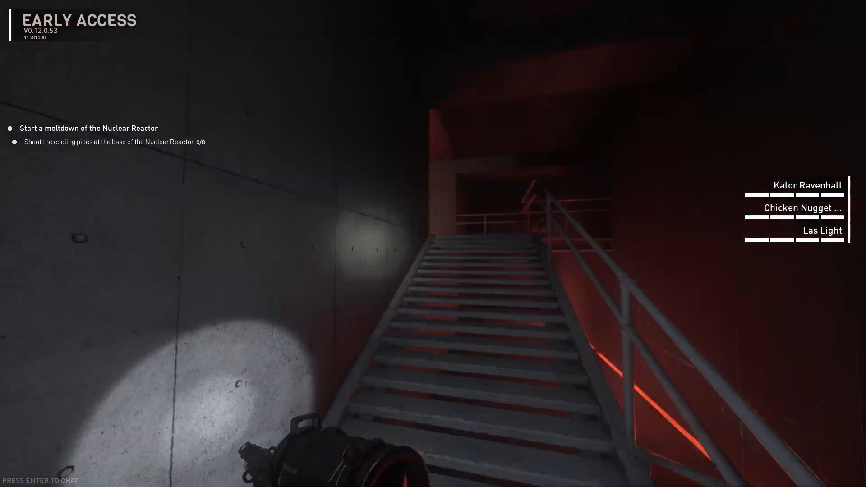
mouse_move(433, 243)
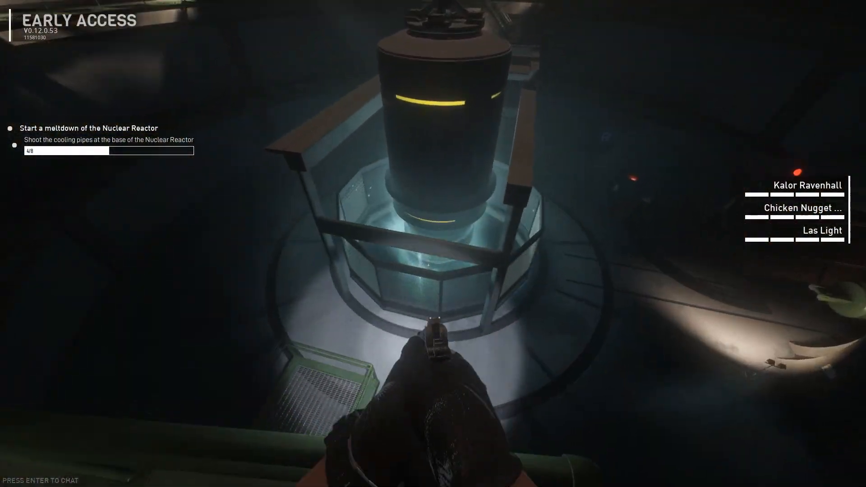
click(434, 330)
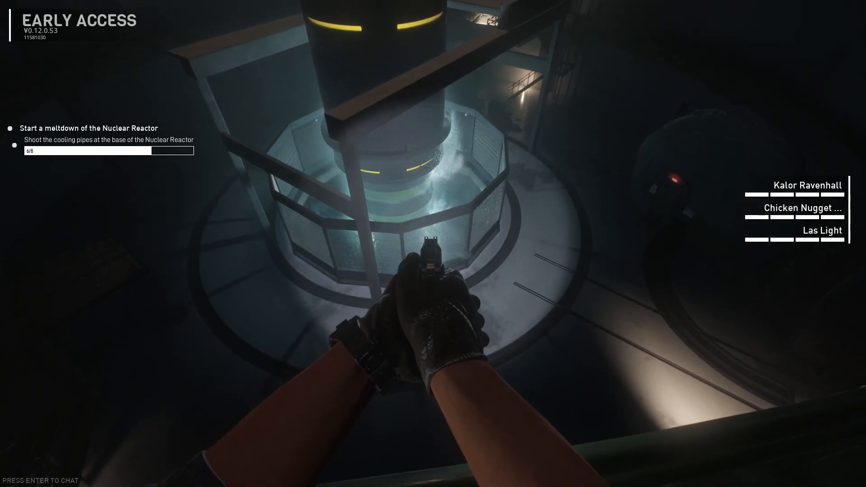
click(433, 258)
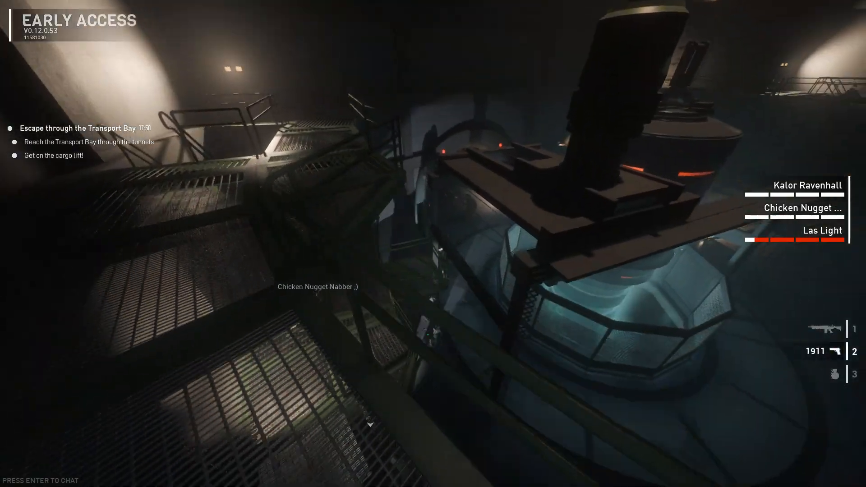
- Switch to the rifle and shoot the pale creatures charging down the tunnel
key(3)
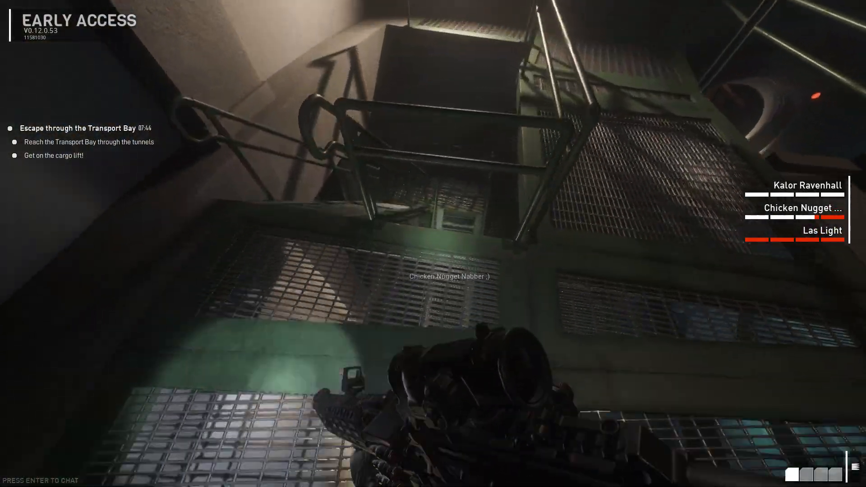
mouse_move(433, 243)
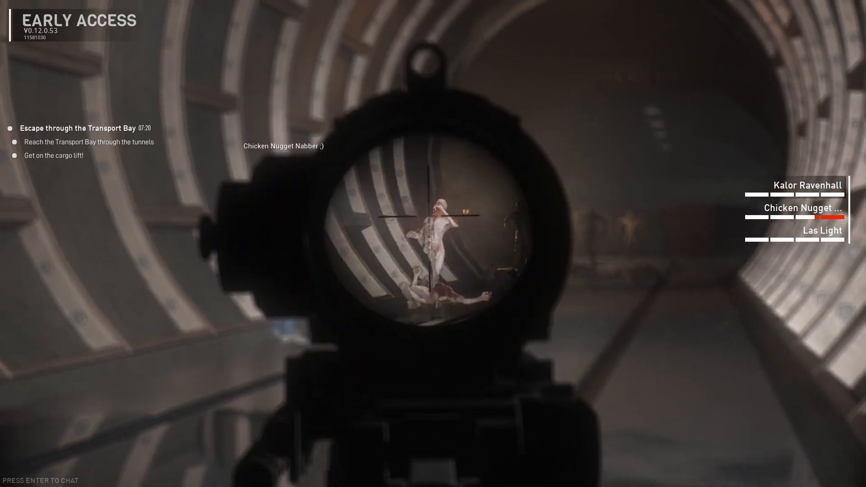
click(433, 218)
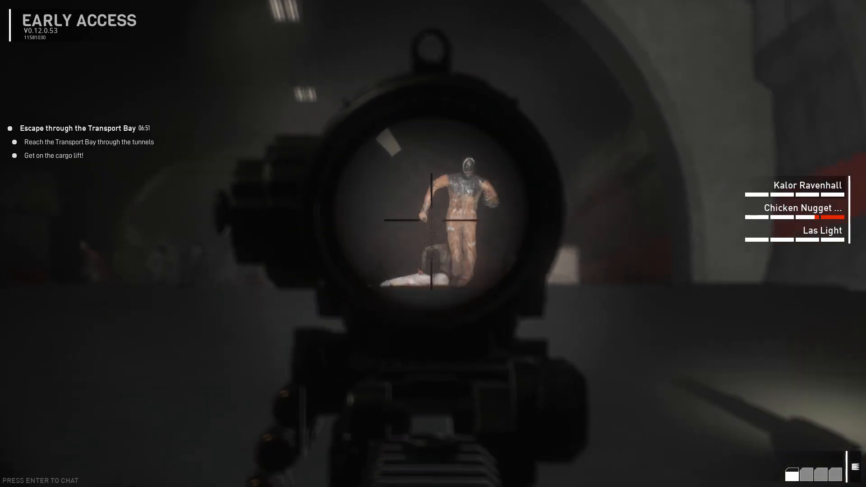
click(434, 225)
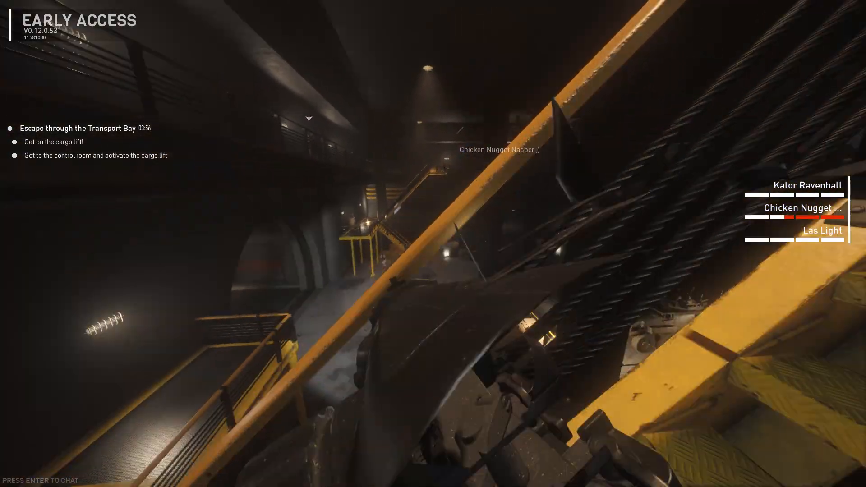
right_click(433, 244)
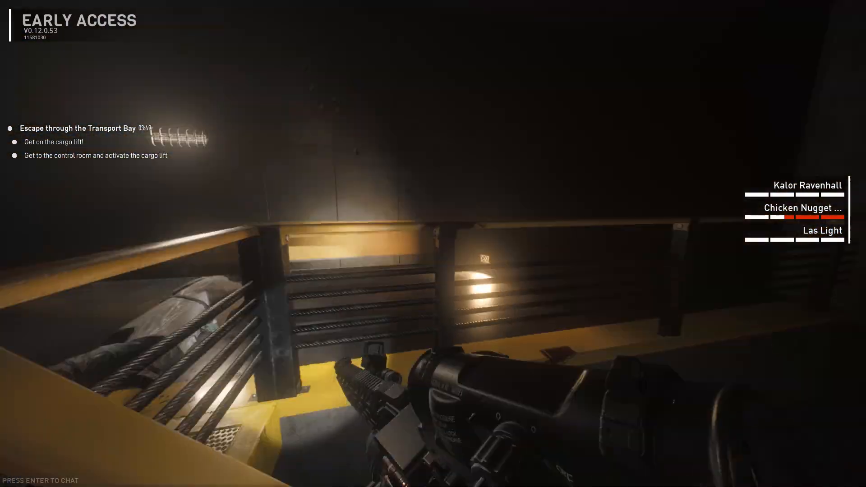
right_click(433, 244)
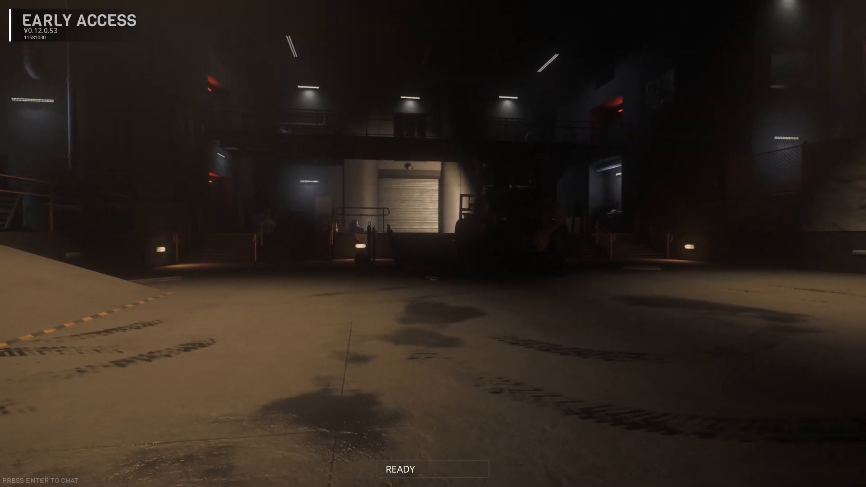
- Pause the match to bring up the pause menu over the transport bay
key(Escape)
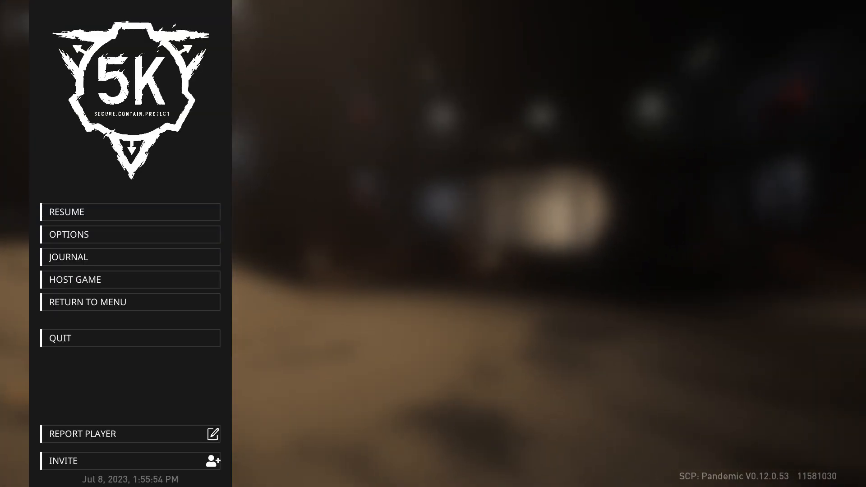